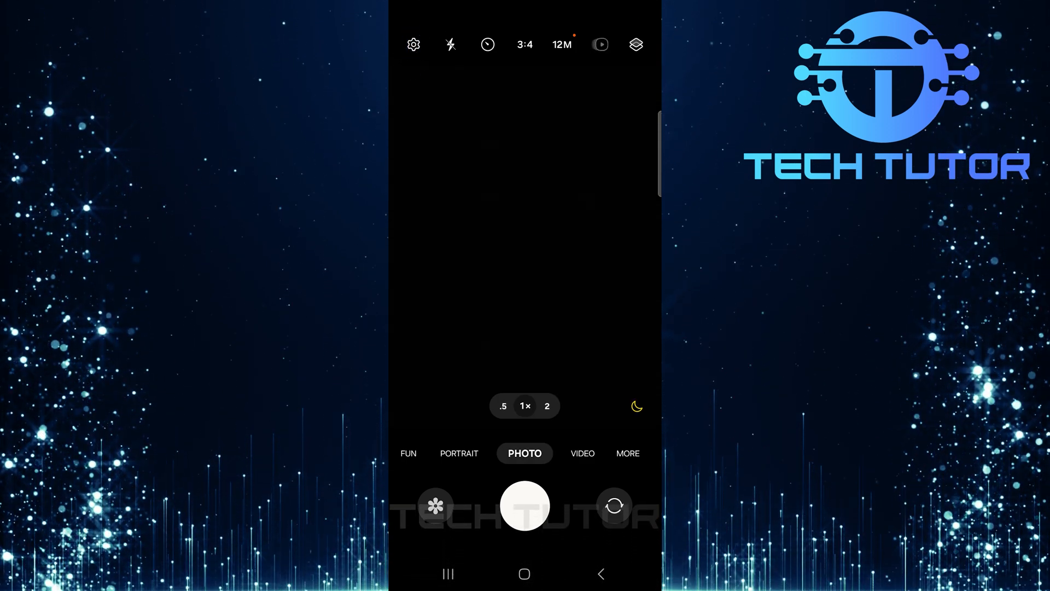
- Open Camera settings from the viewfinder's gear icon
click(413, 44)
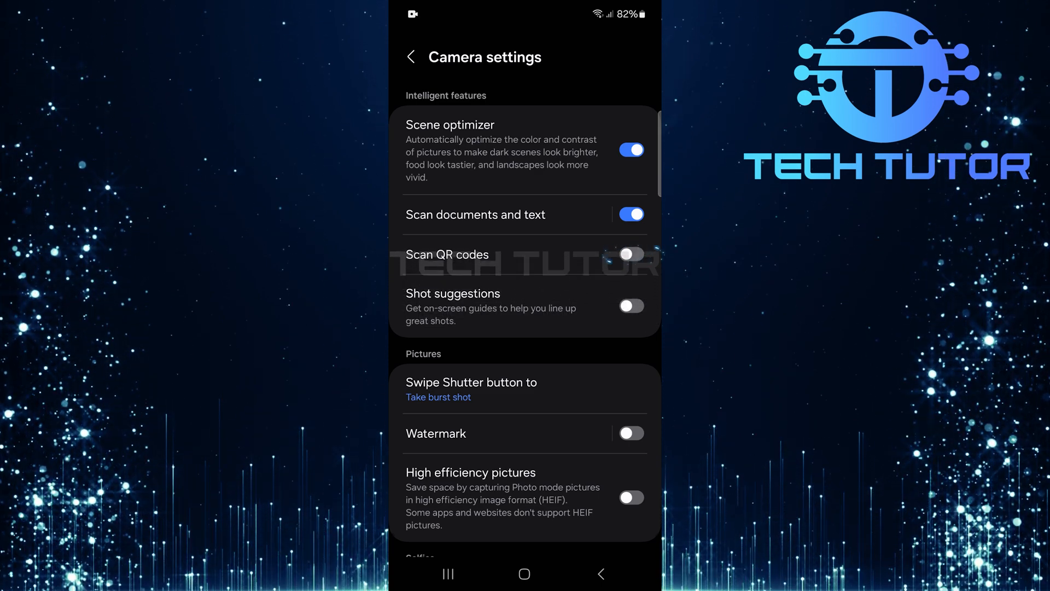
click(630, 254)
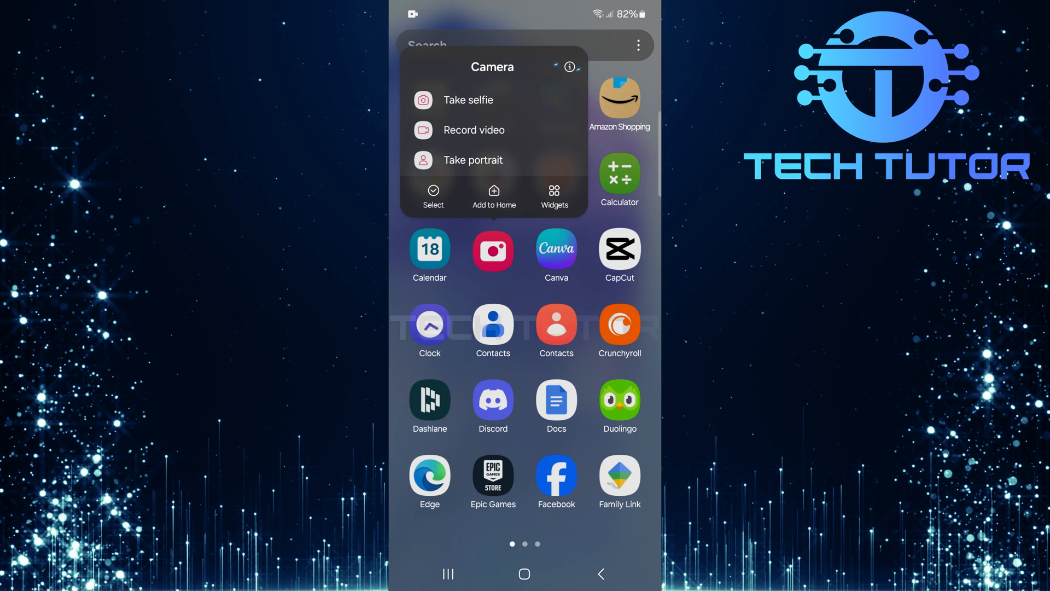
- Open the Camera app's App info page from its icon popup
click(569, 67)
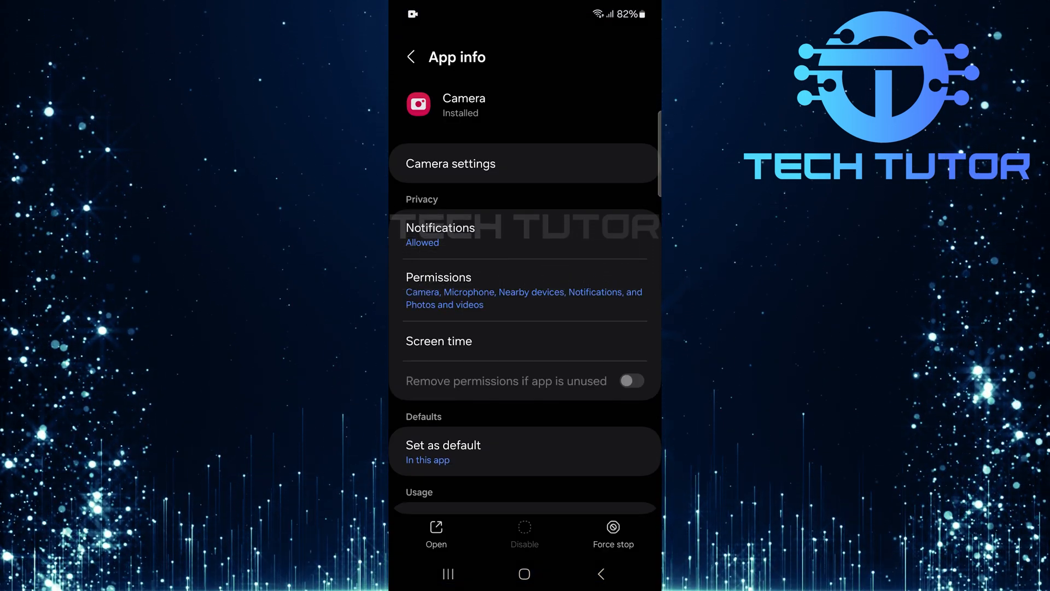
- In Storage, clear the Camera cache to 0 B and start clearing its data
scroll(down, 3)
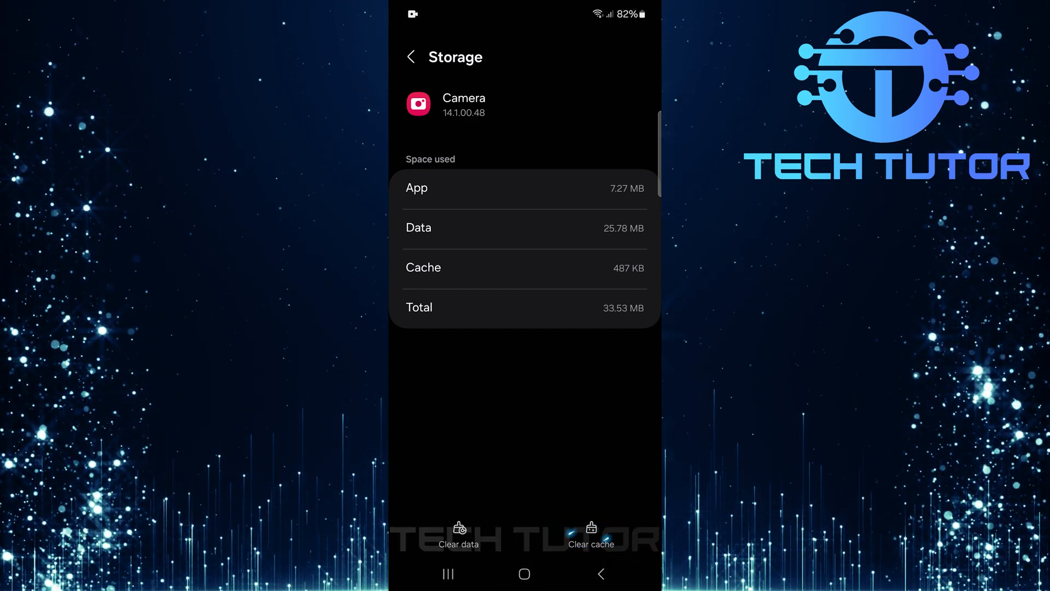
click(589, 533)
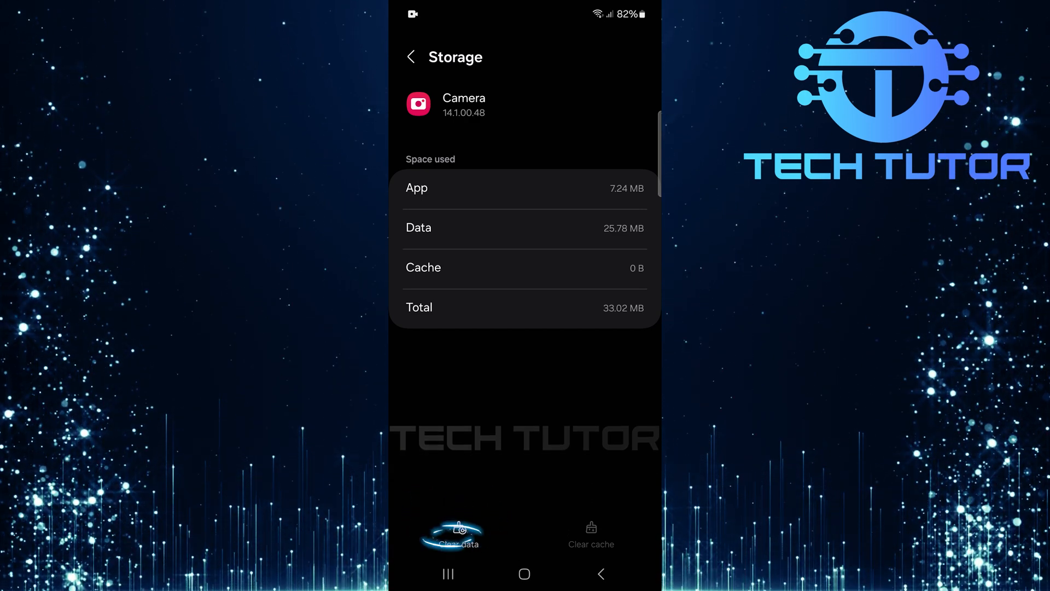
click(455, 533)
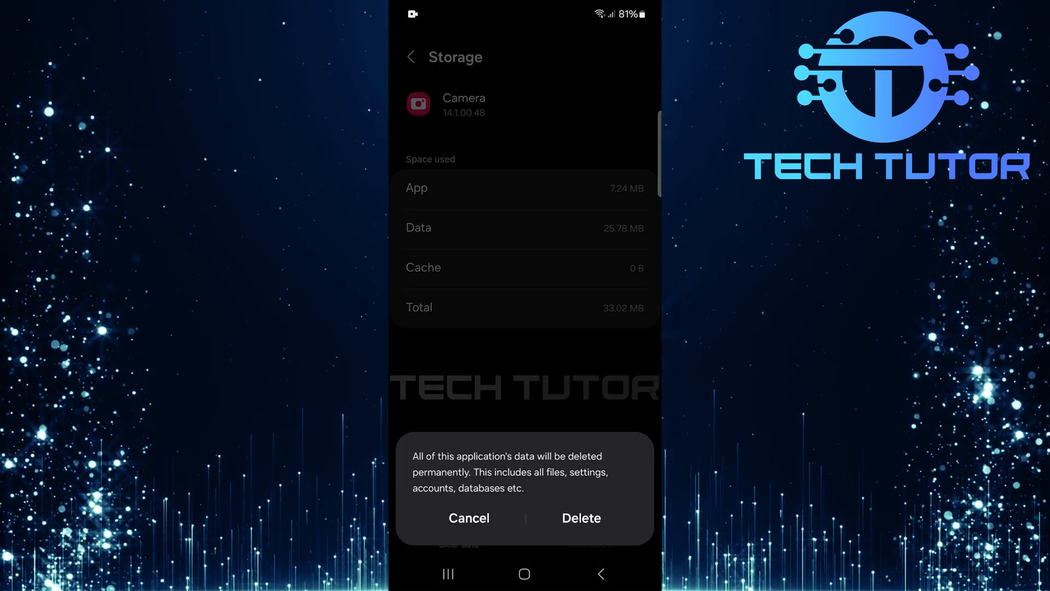
- Confirm Delete so Camera's Data and Cache both read 0 B (total 7.24 MB)
click(580, 517)
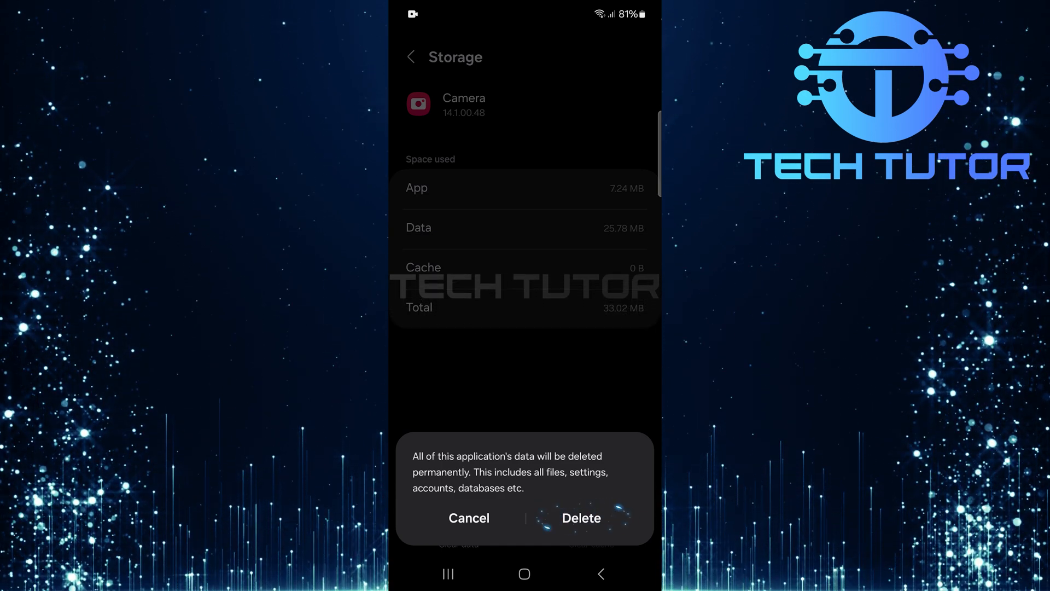
click(579, 517)
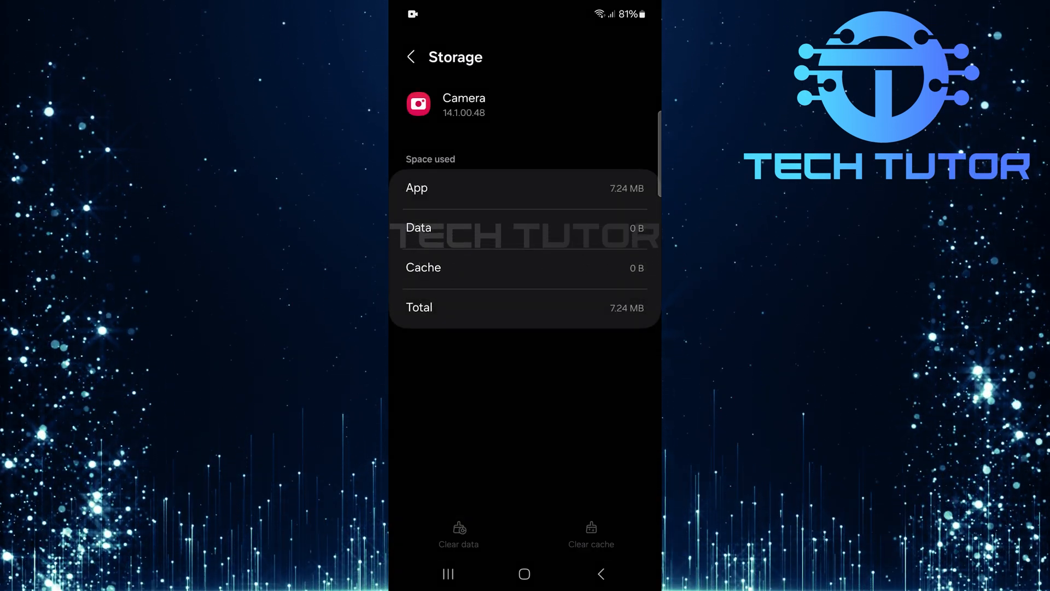